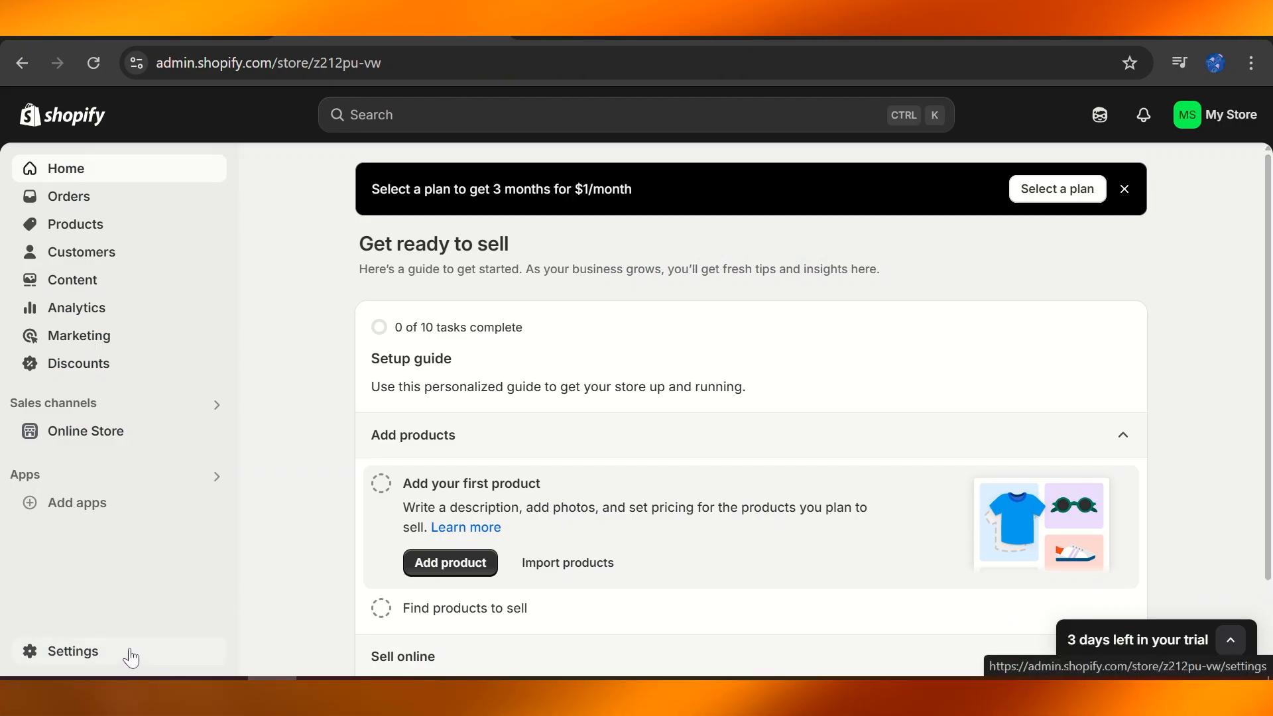
# View the primary z212pu-vw.myshopify.com domain's details and select its name for copying.
pyautogui.click(73, 650)
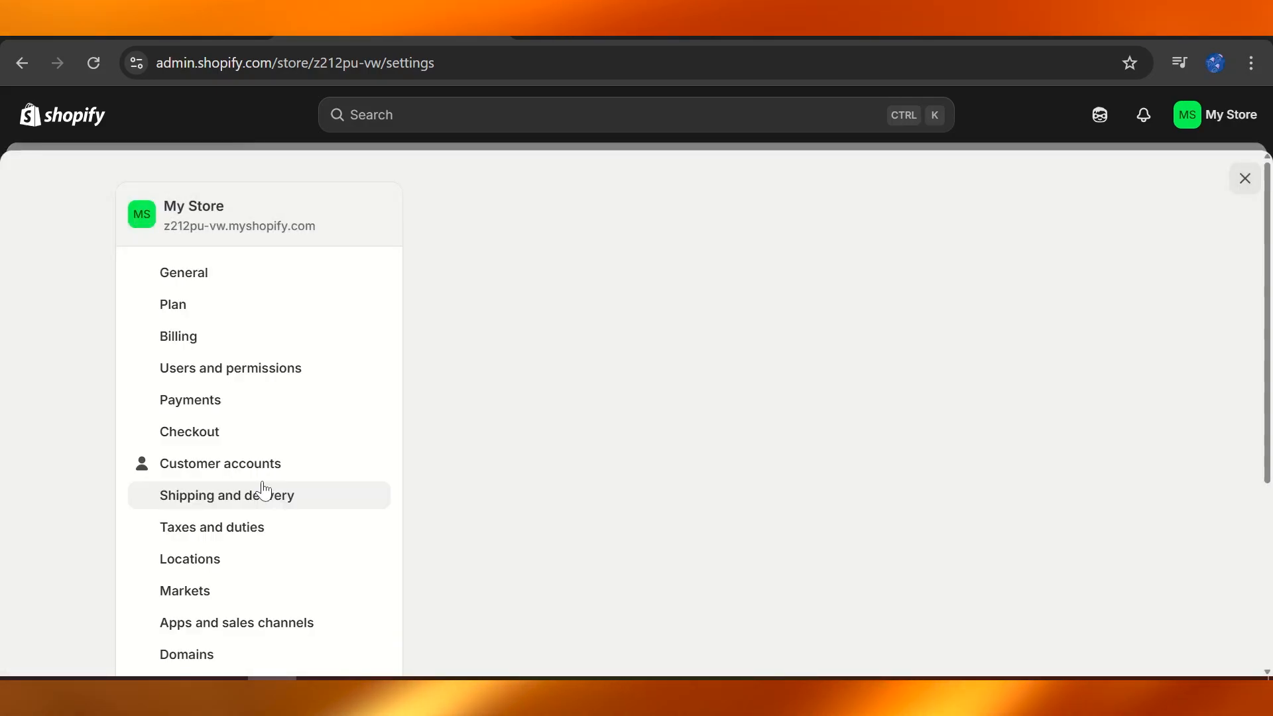
pyautogui.click(187, 653)
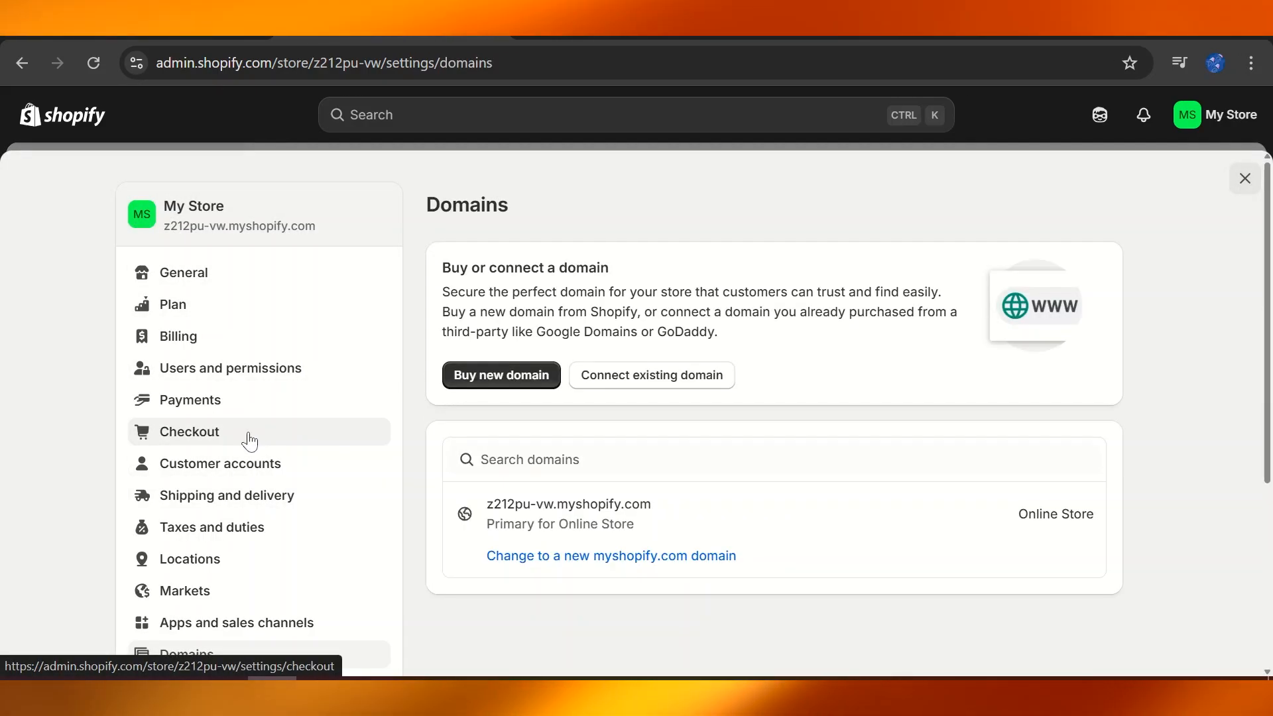
pyautogui.moveTo(833, 353)
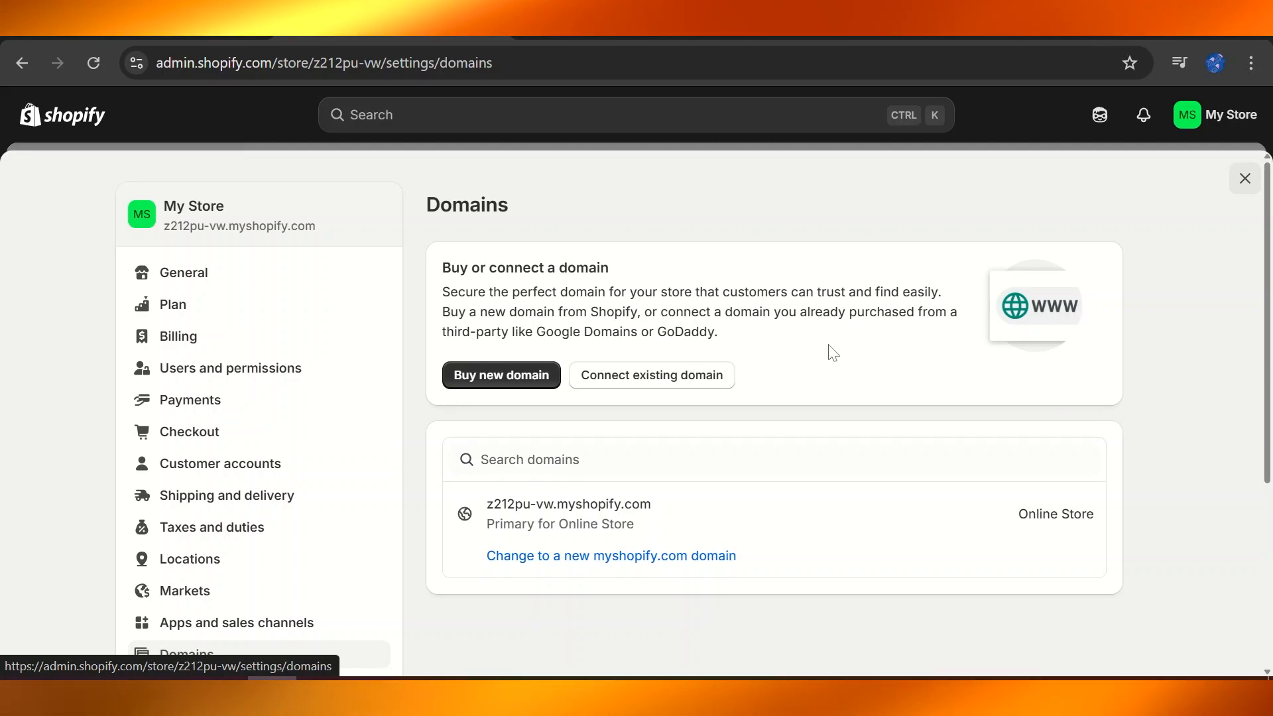
pyautogui.moveTo(691, 504)
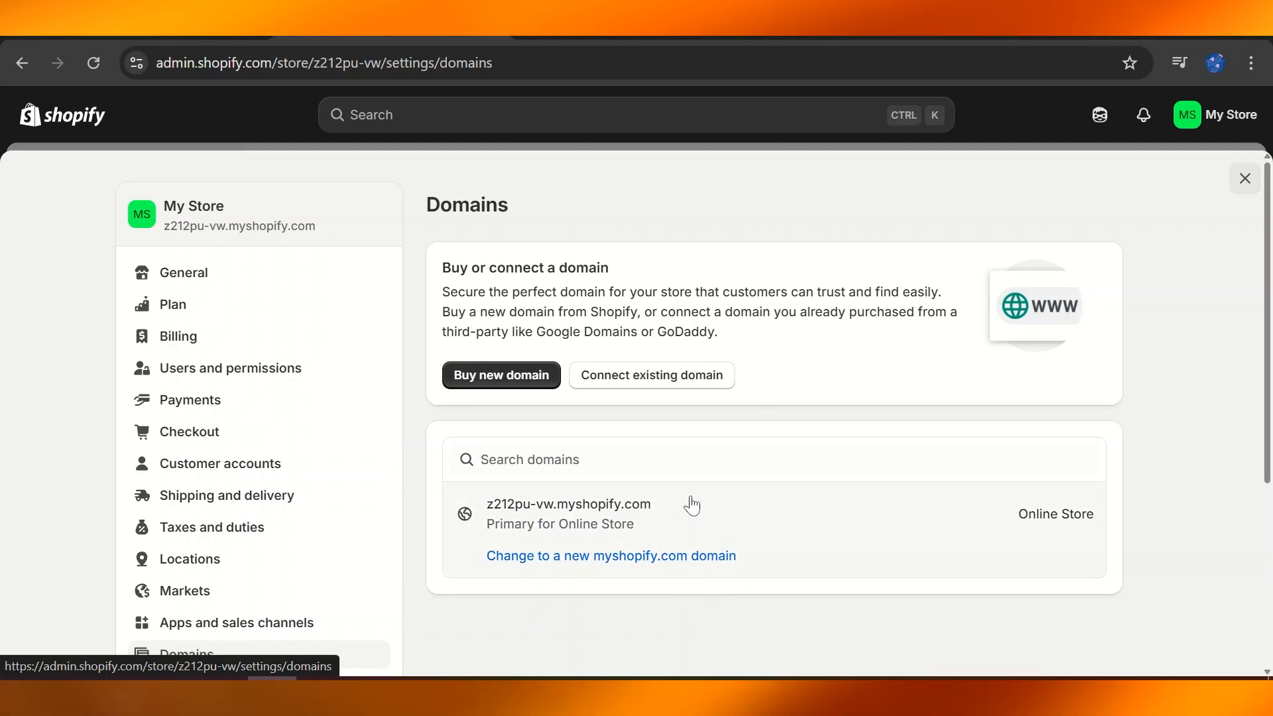
pyautogui.click(569, 504)
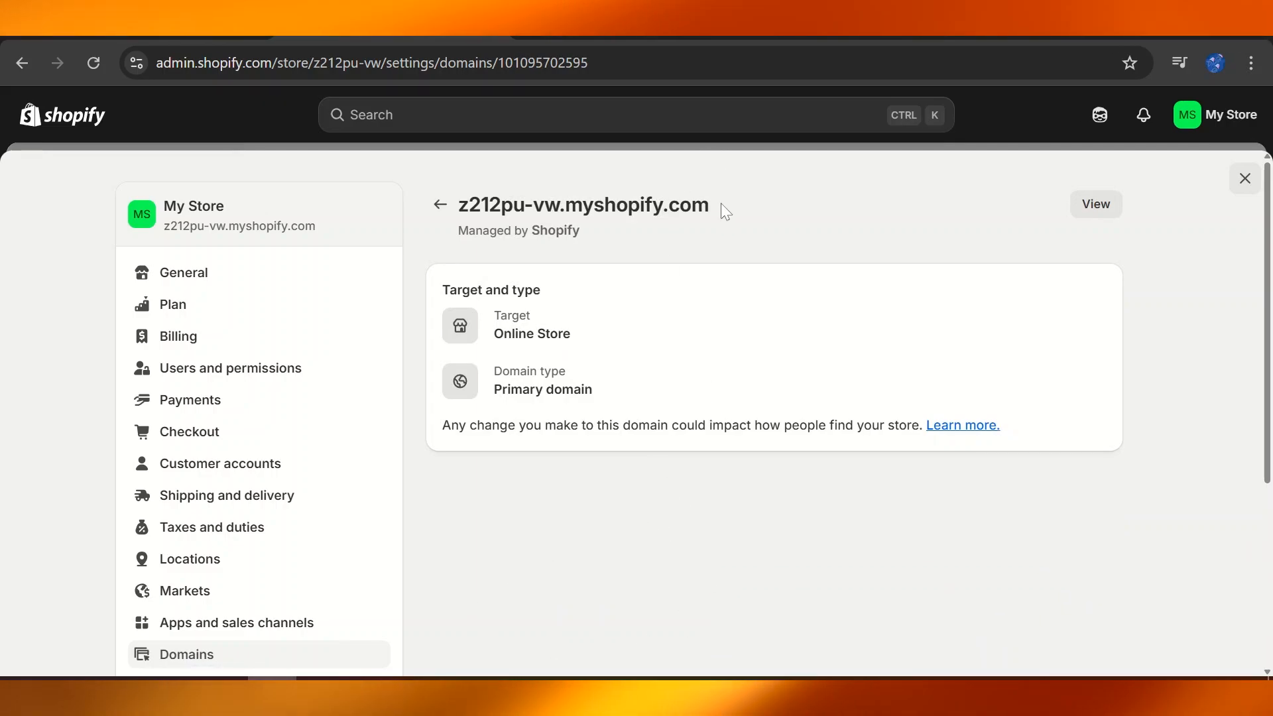
pyautogui.doubleClick(582, 204)
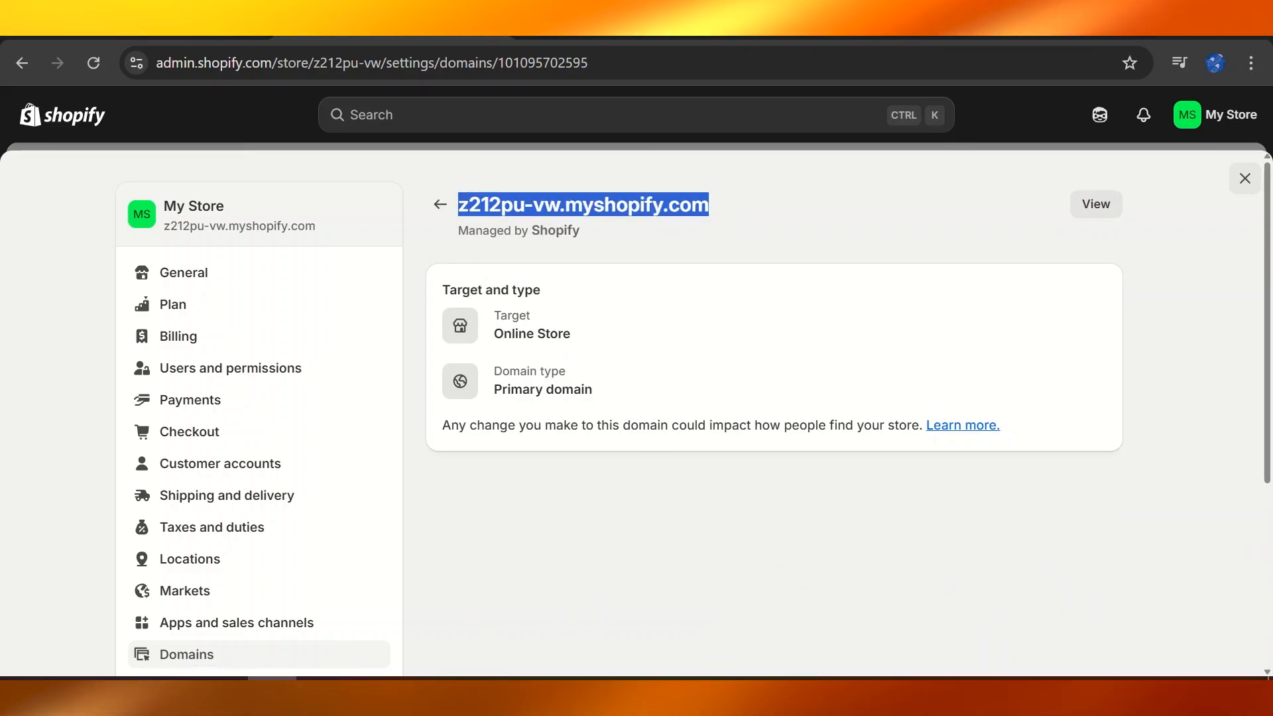
pyautogui.moveTo(438, 204)
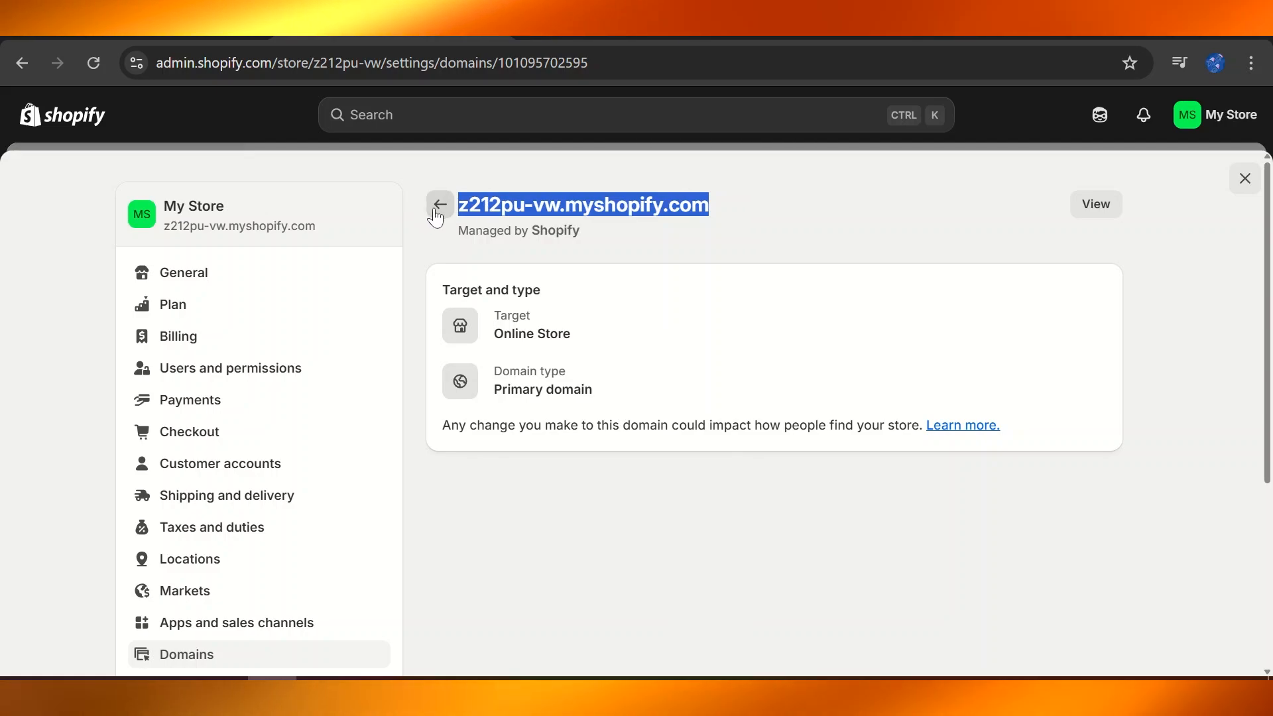
pyautogui.click(439, 204)
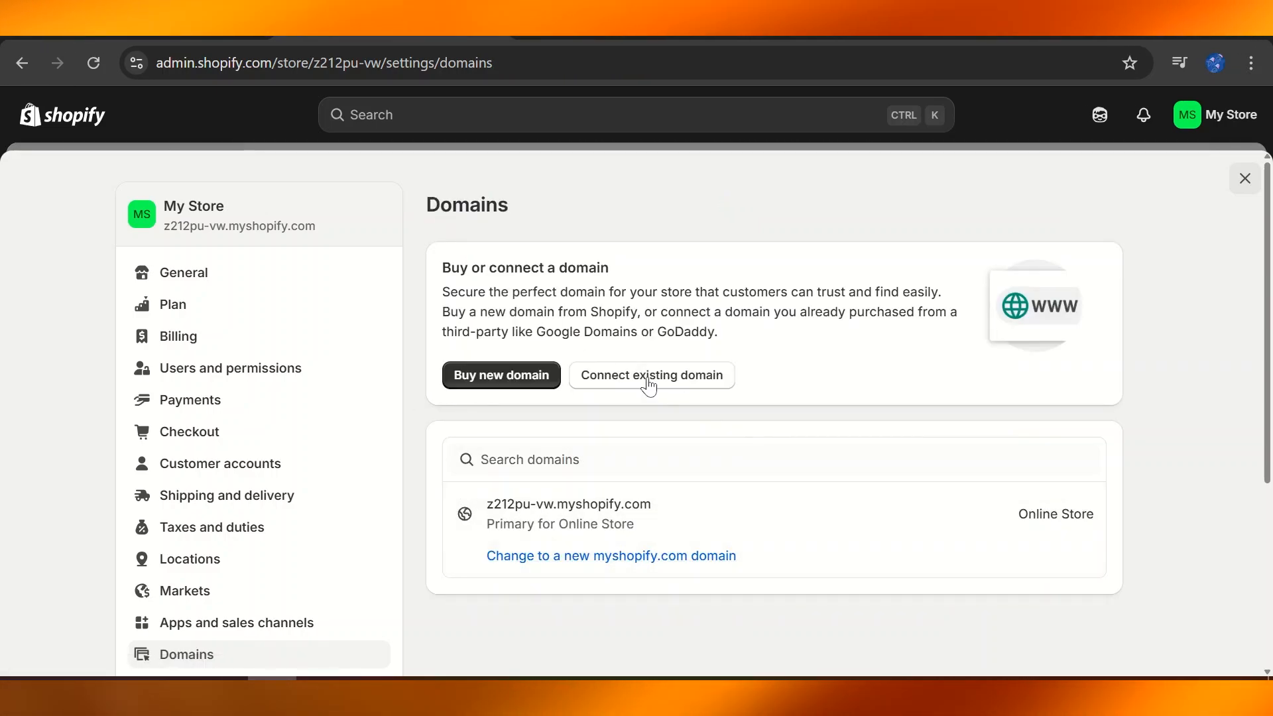
pyautogui.moveTo(758, 666)
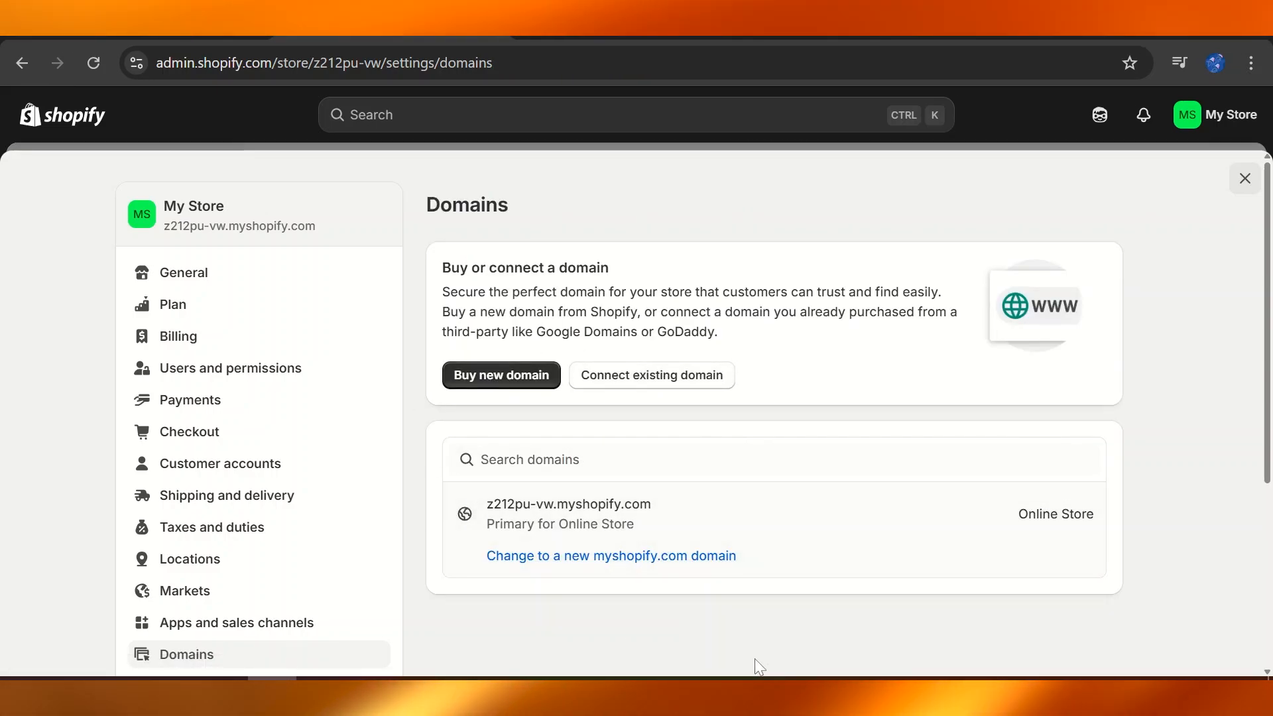
pyautogui.moveTo(610, 555)
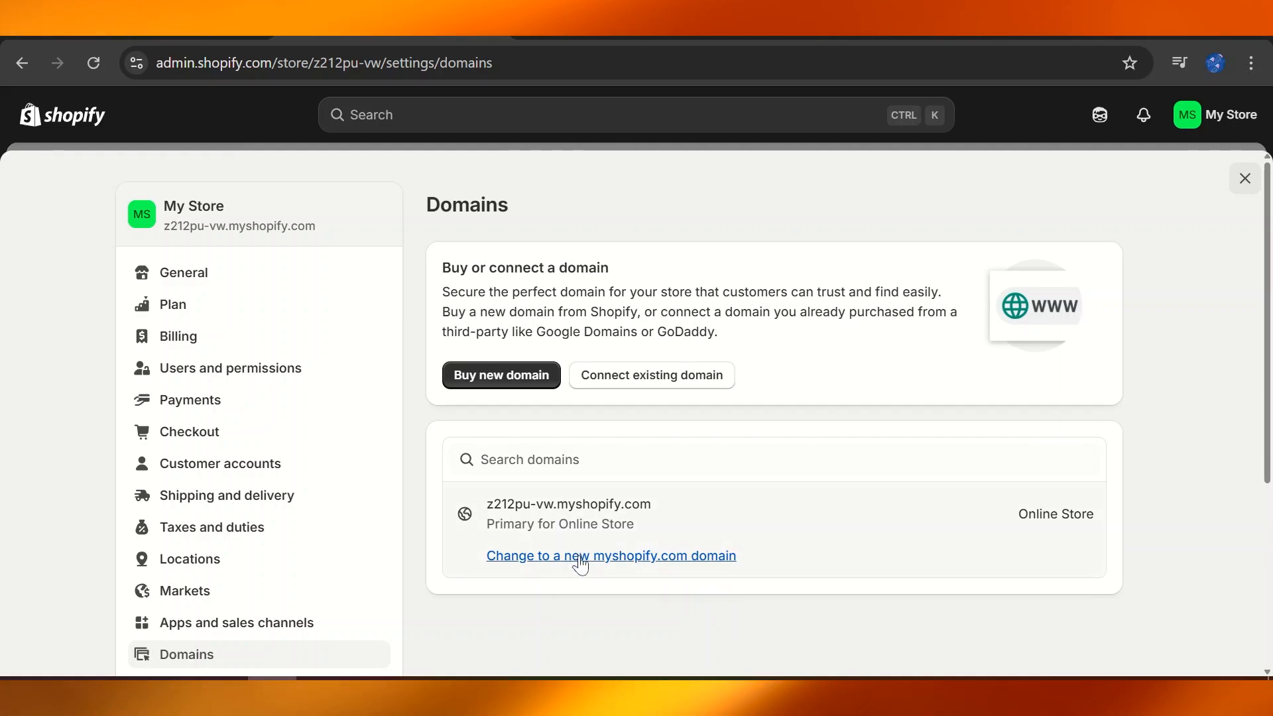
pyautogui.moveTo(642, 493)
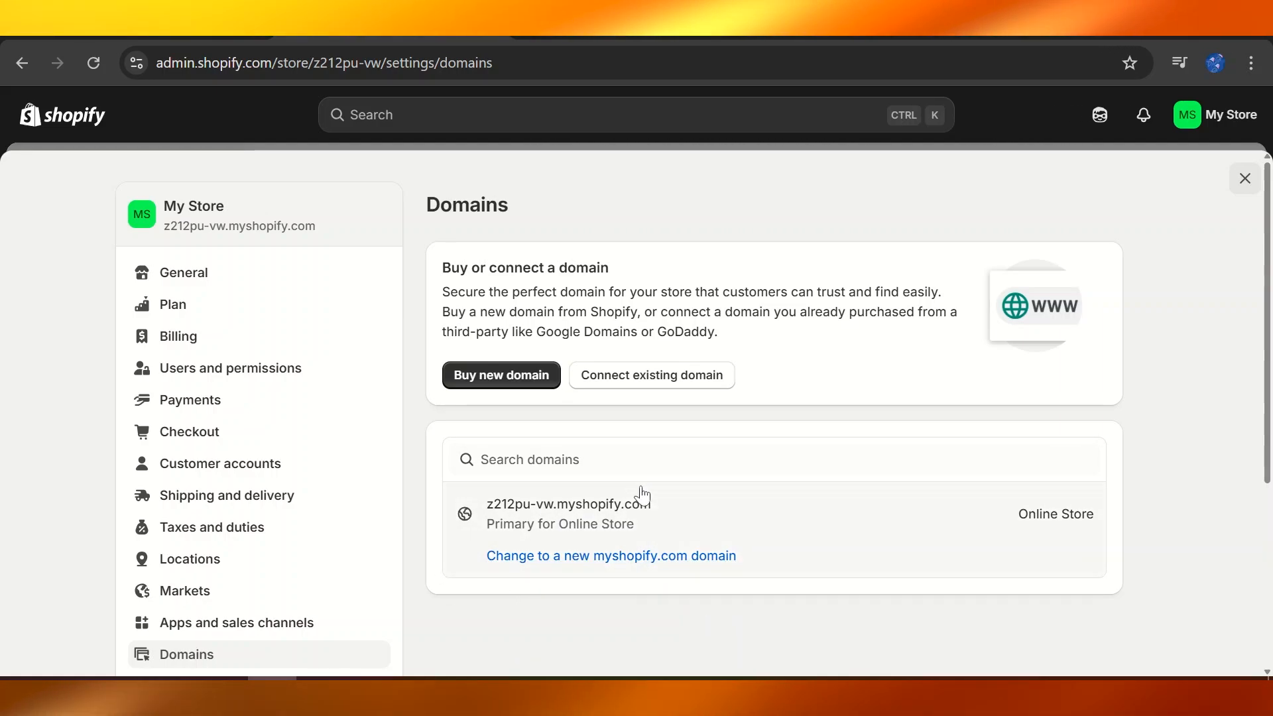
pyautogui.moveTo(574, 639)
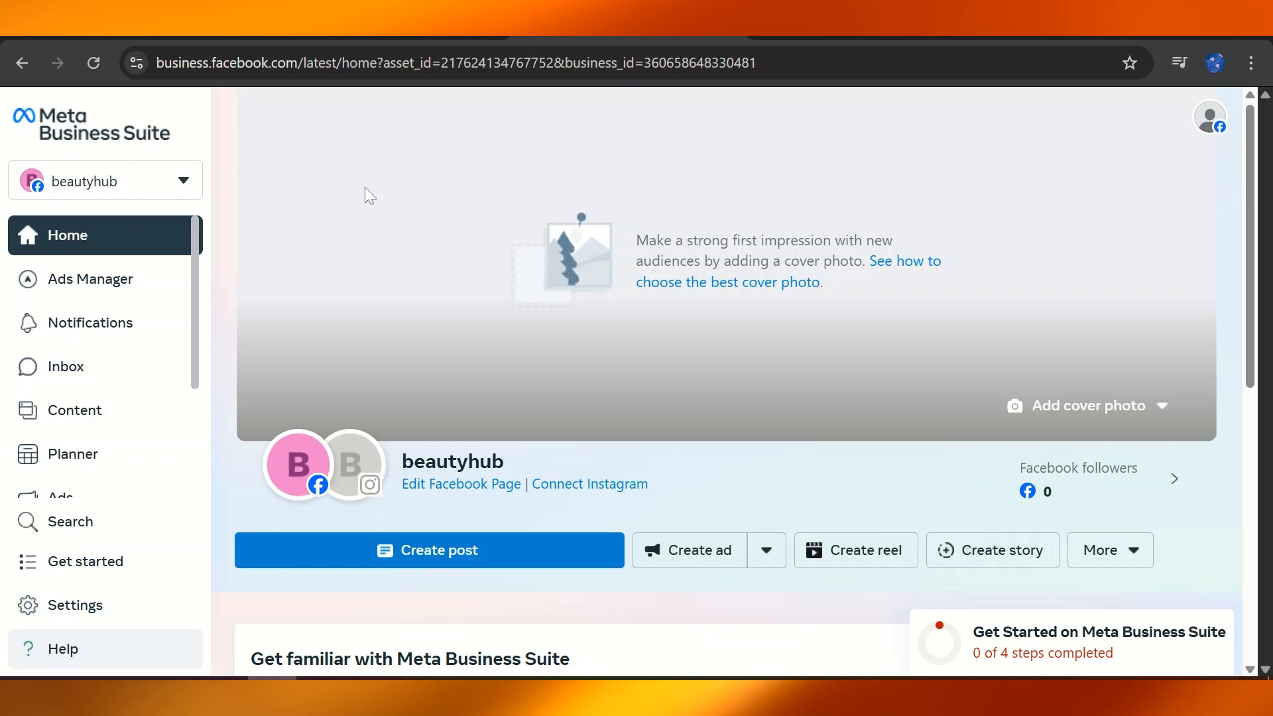
pyautogui.moveTo(8, 393)
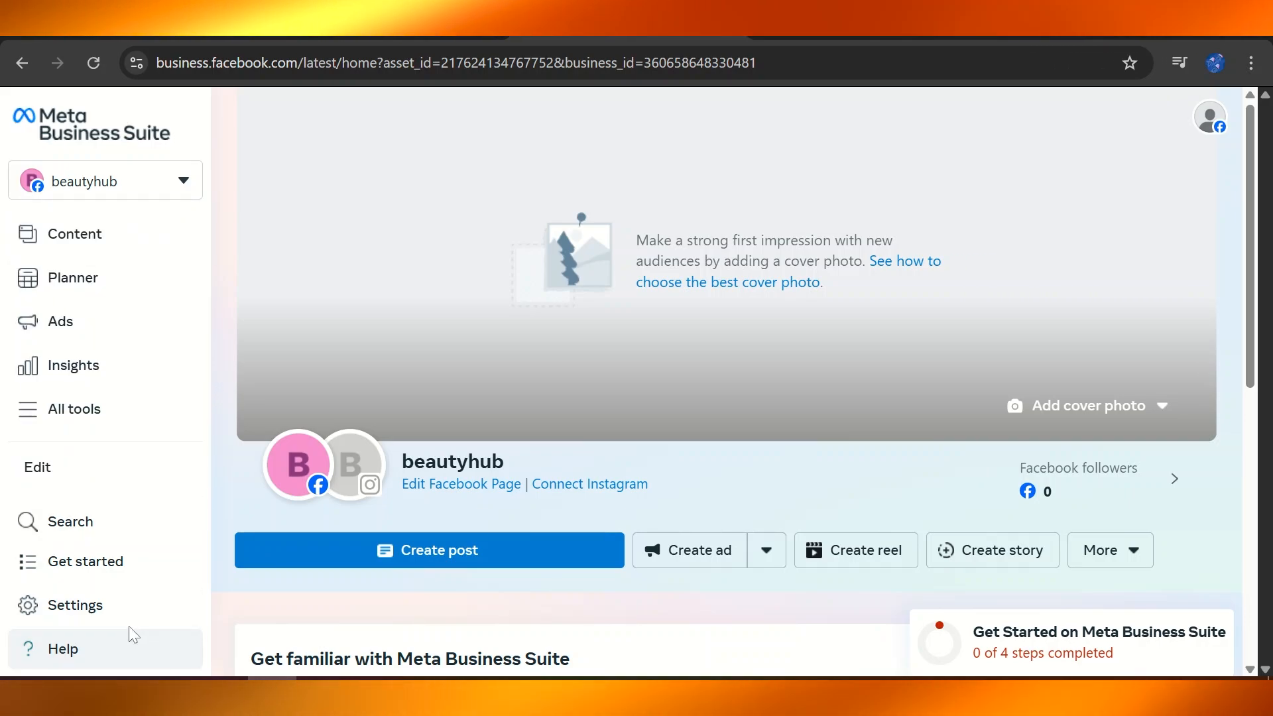
# Reach the Brand safety > Domains section of the business portfolio settings.
pyautogui.click(77, 605)
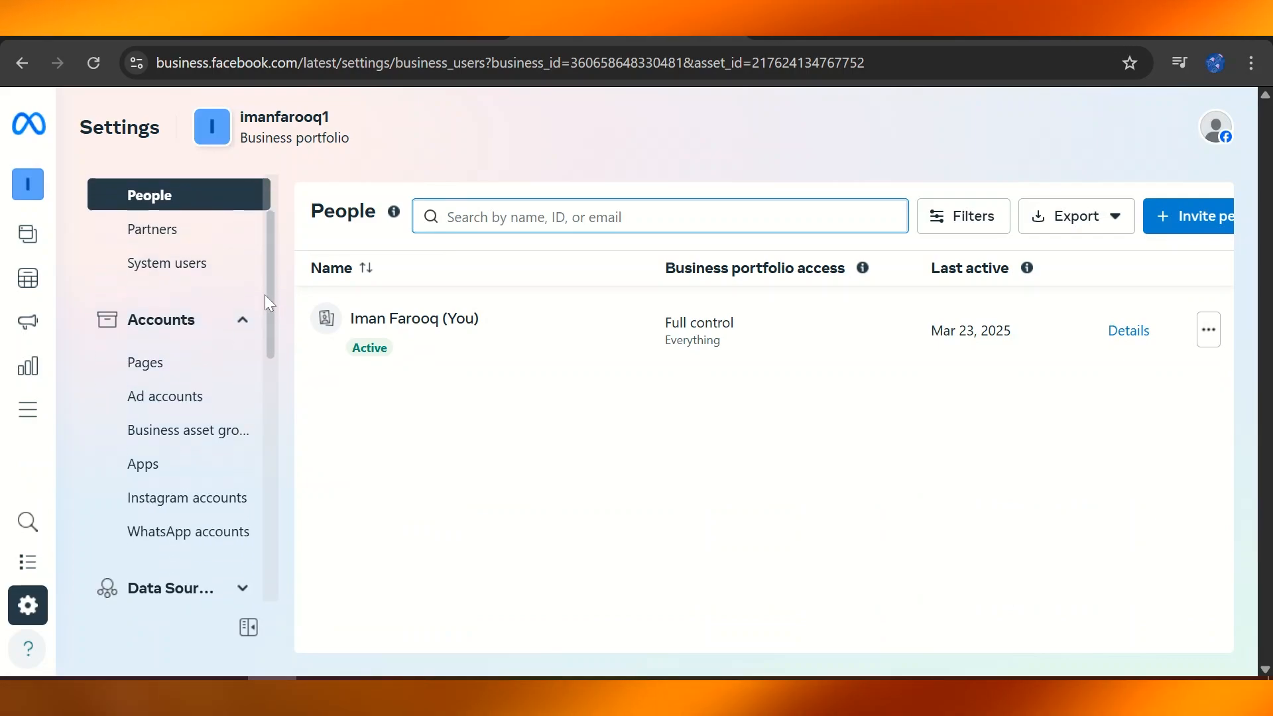
pyautogui.scroll(-3)
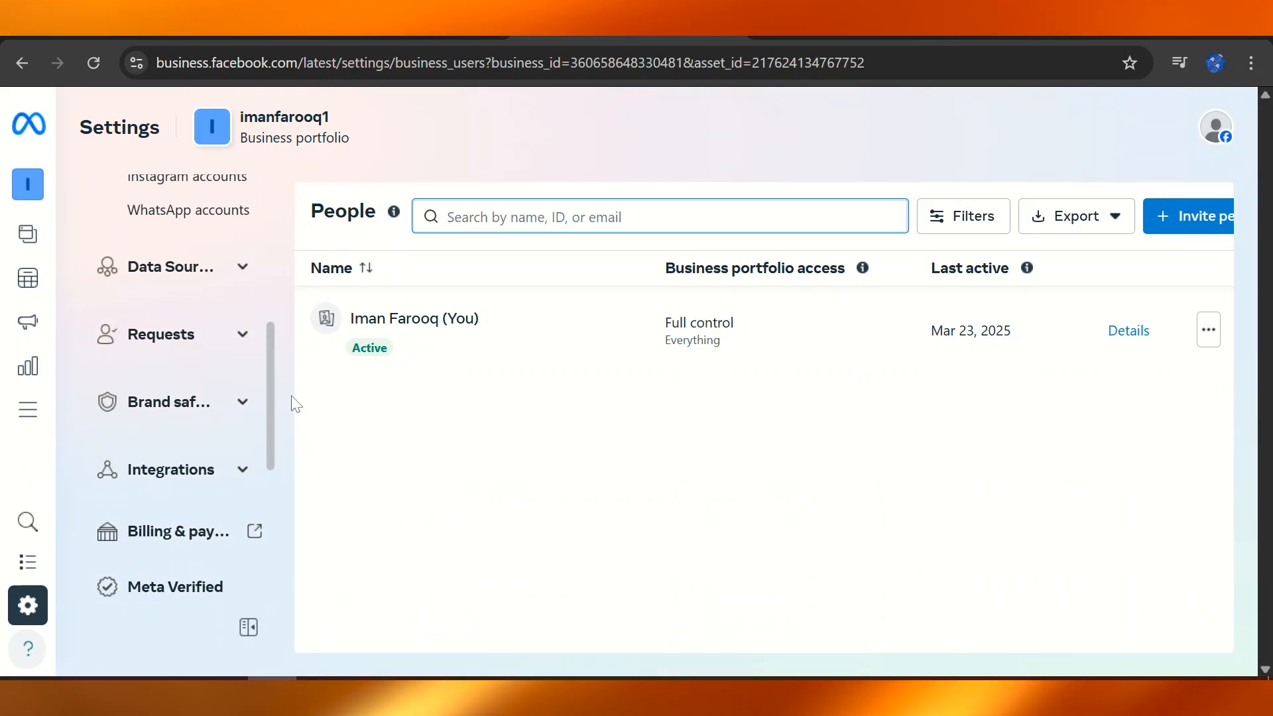
pyautogui.click(169, 402)
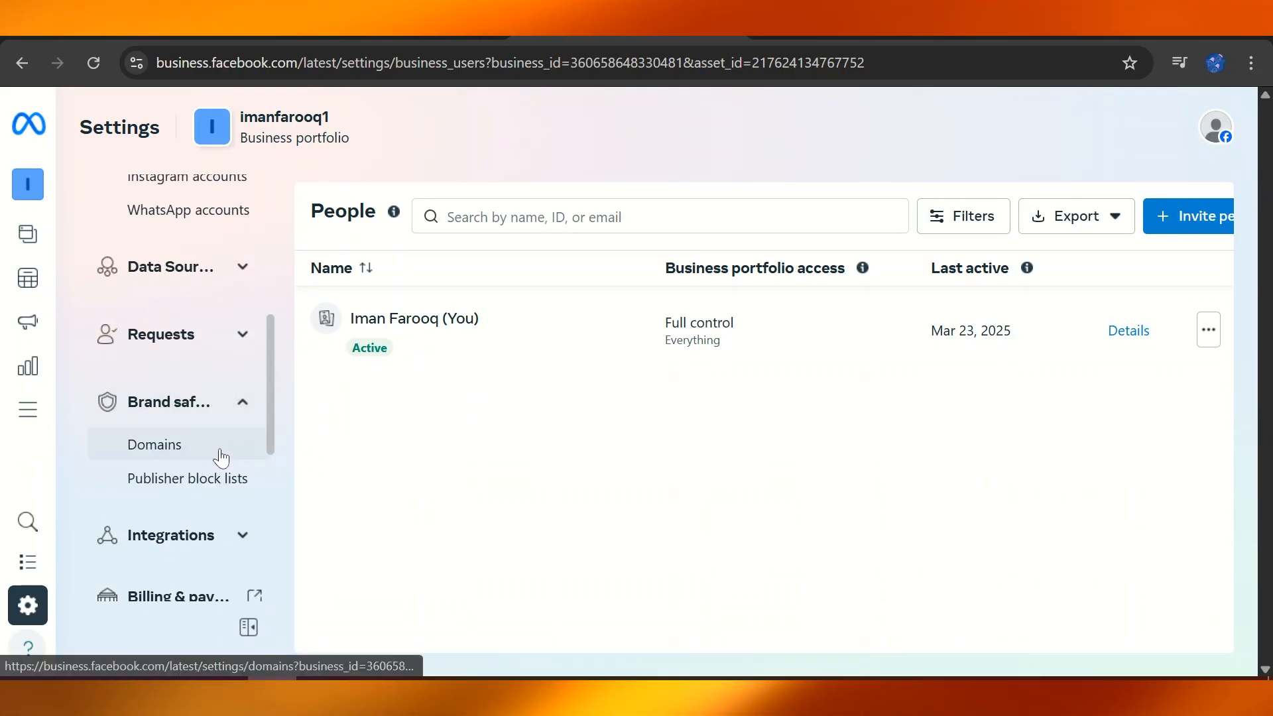
pyautogui.click(154, 445)
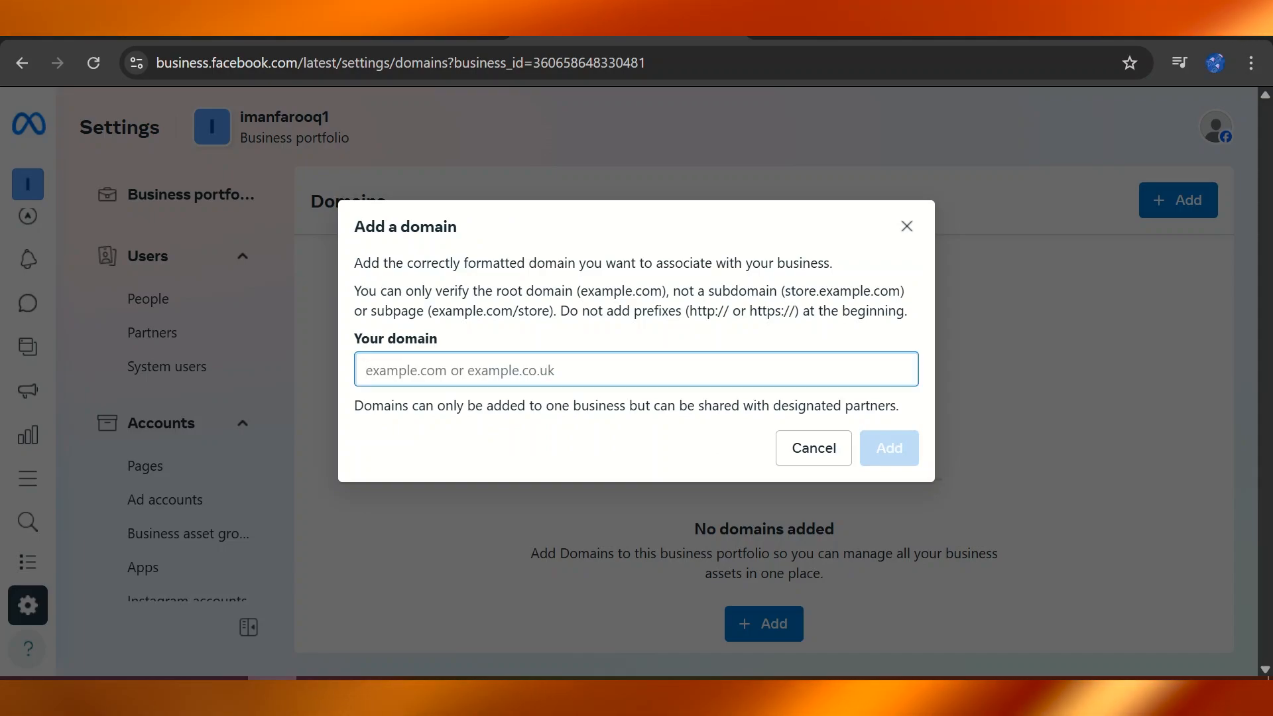
# Add z212pu-vw.myshopify.com to the portfolio, listed as Not Verified.
pyautogui.write('z212pu-vw.myshopify.com')
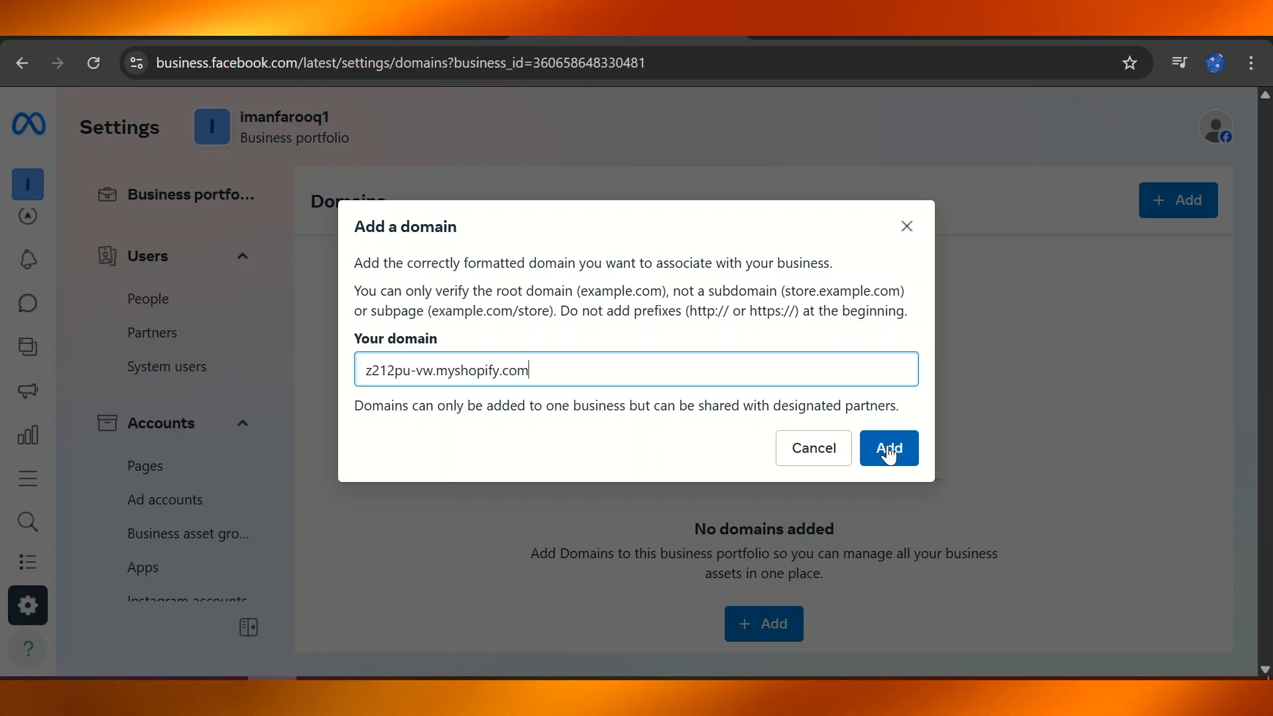
pyautogui.click(889, 448)
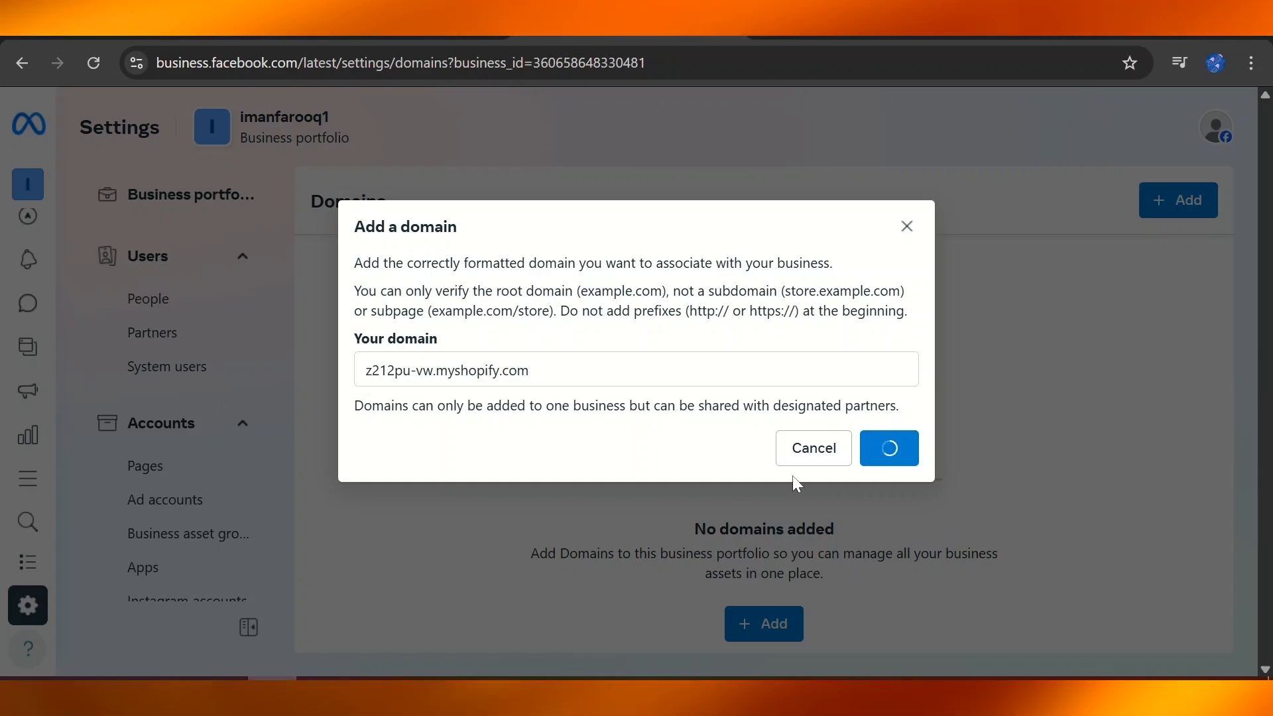
pyautogui.click(888, 447)
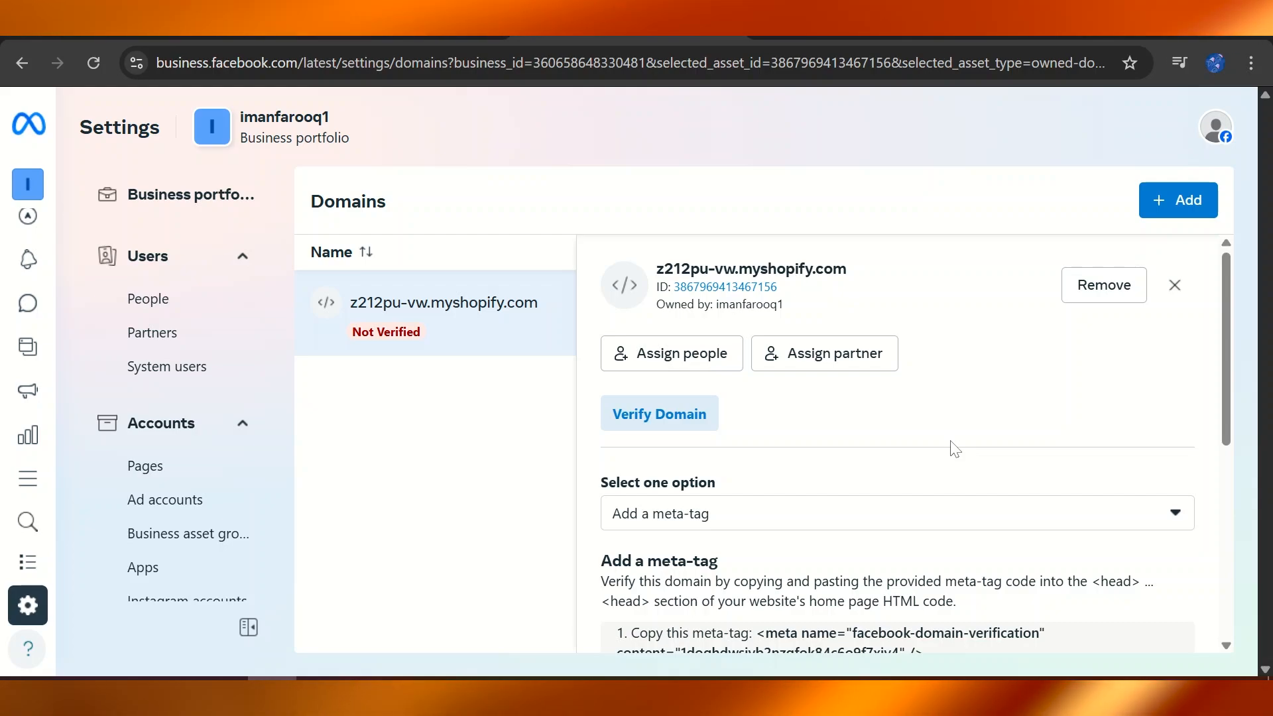
pyautogui.moveTo(1164, 377)
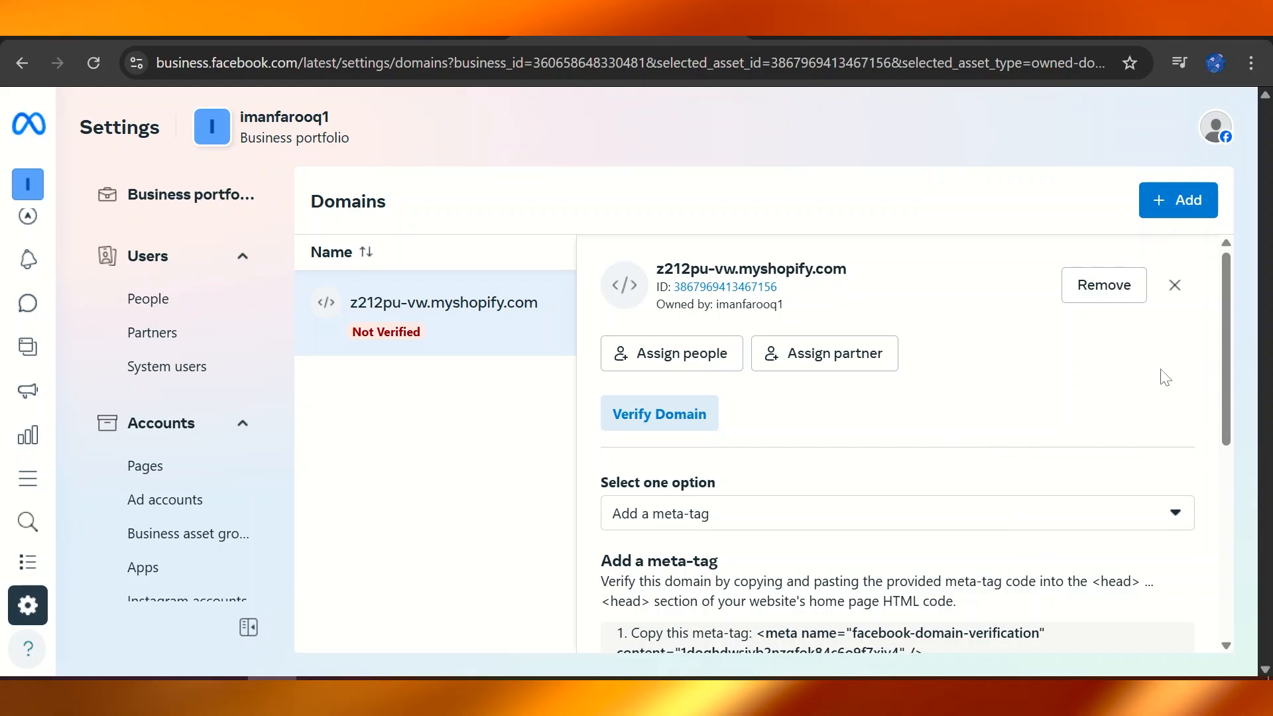
pyautogui.scroll(-3)
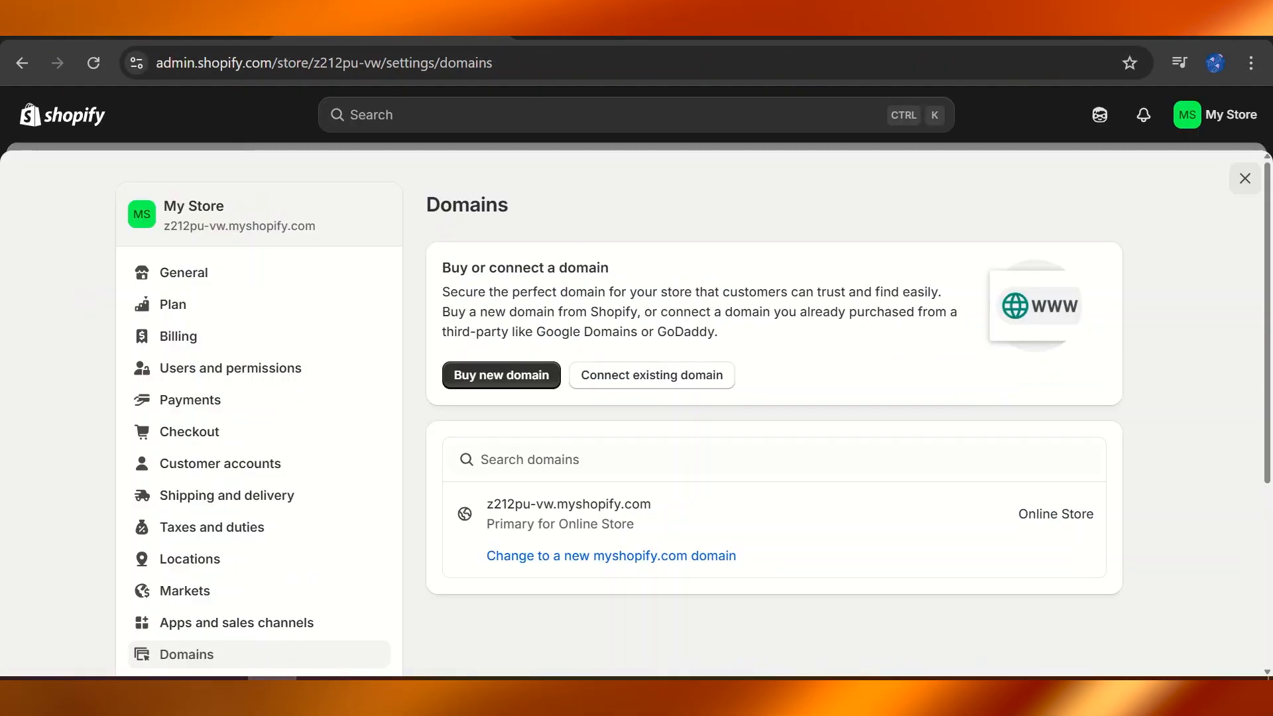
# Leave settings and start Edit code on the Dawn theme from Online Store.
pyautogui.click(1244, 178)
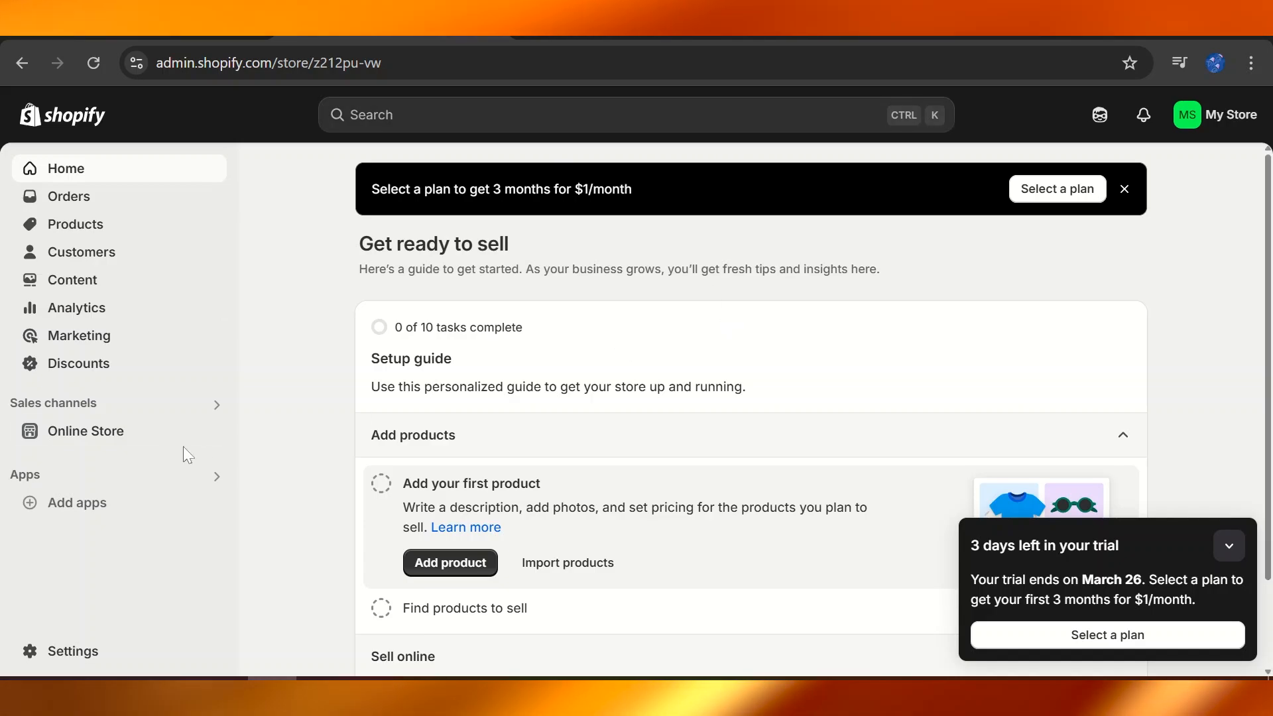
pyautogui.moveTo(165, 440)
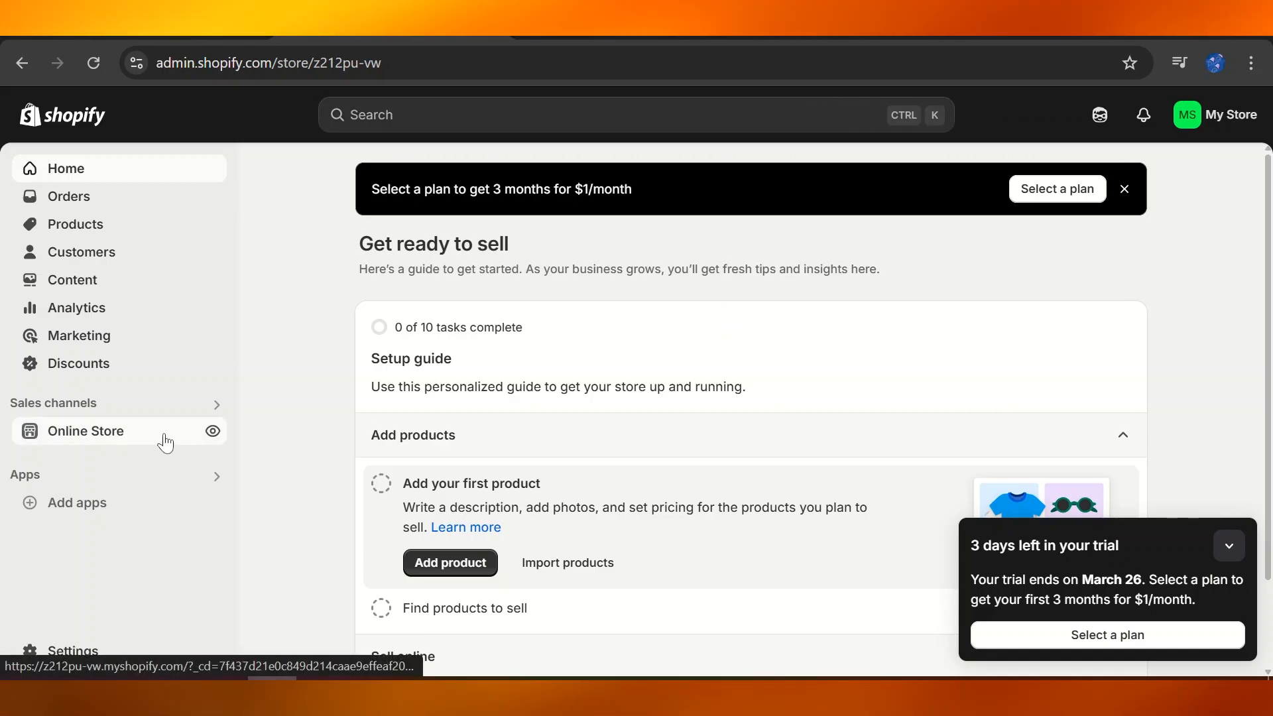
pyautogui.click(85, 431)
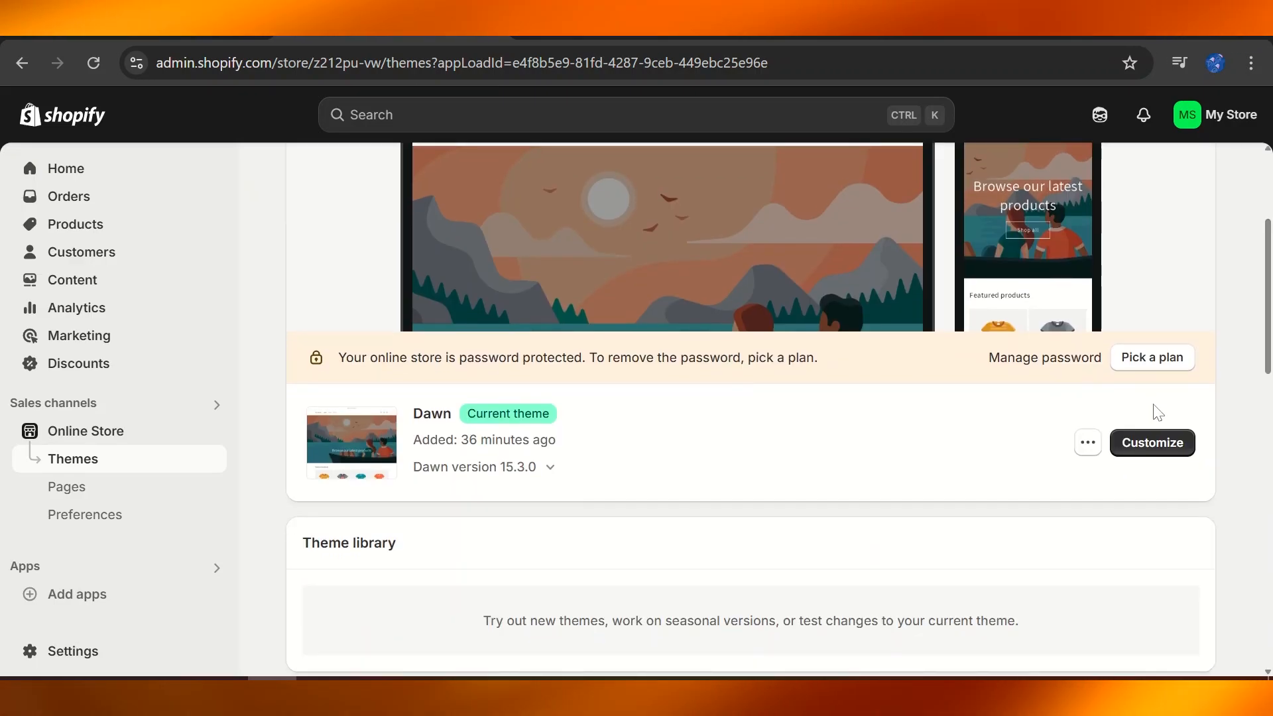
pyautogui.click(1088, 443)
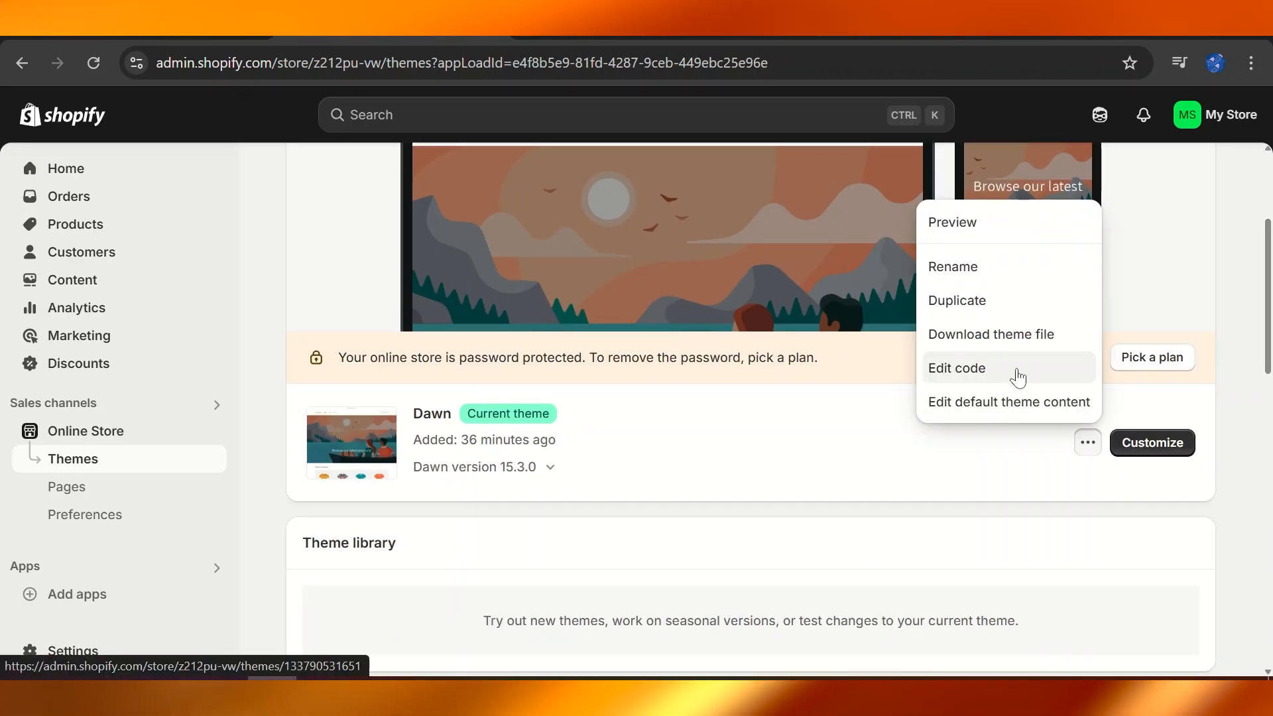
pyautogui.click(956, 367)
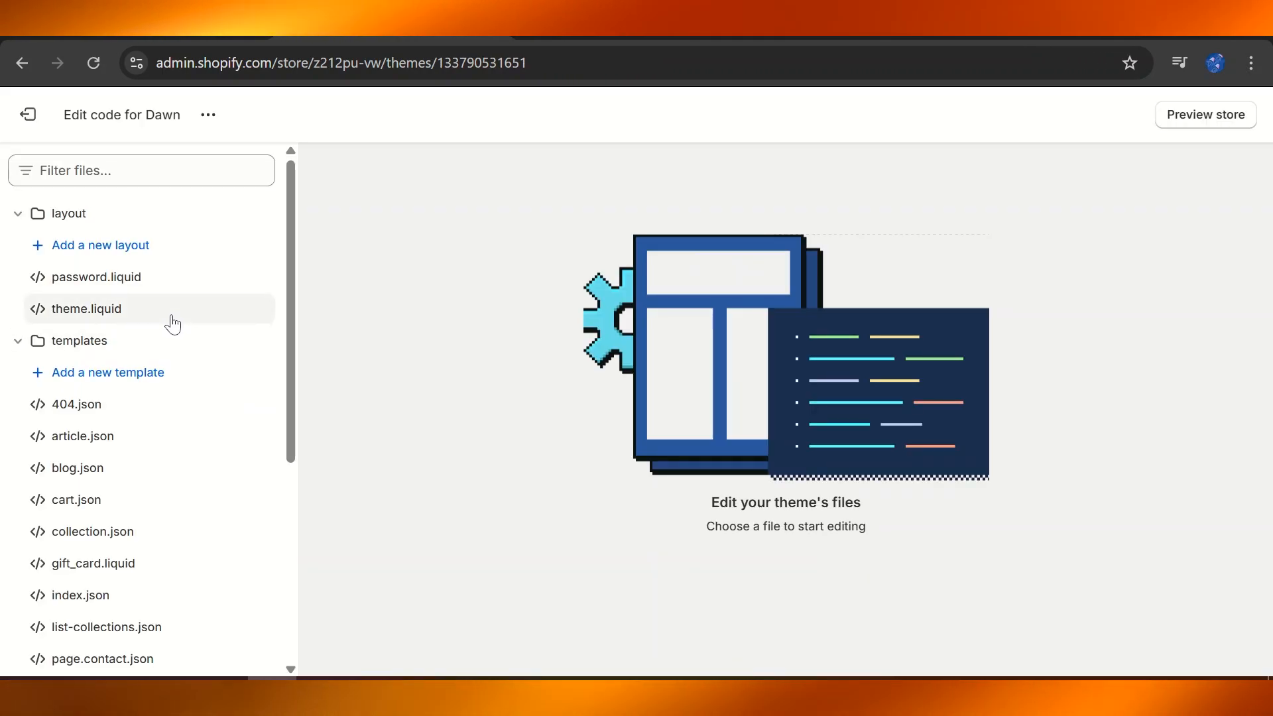
# Paste the facebook-domain-verification meta tag into theme.liquid's head and save the file.
pyautogui.click(86, 309)
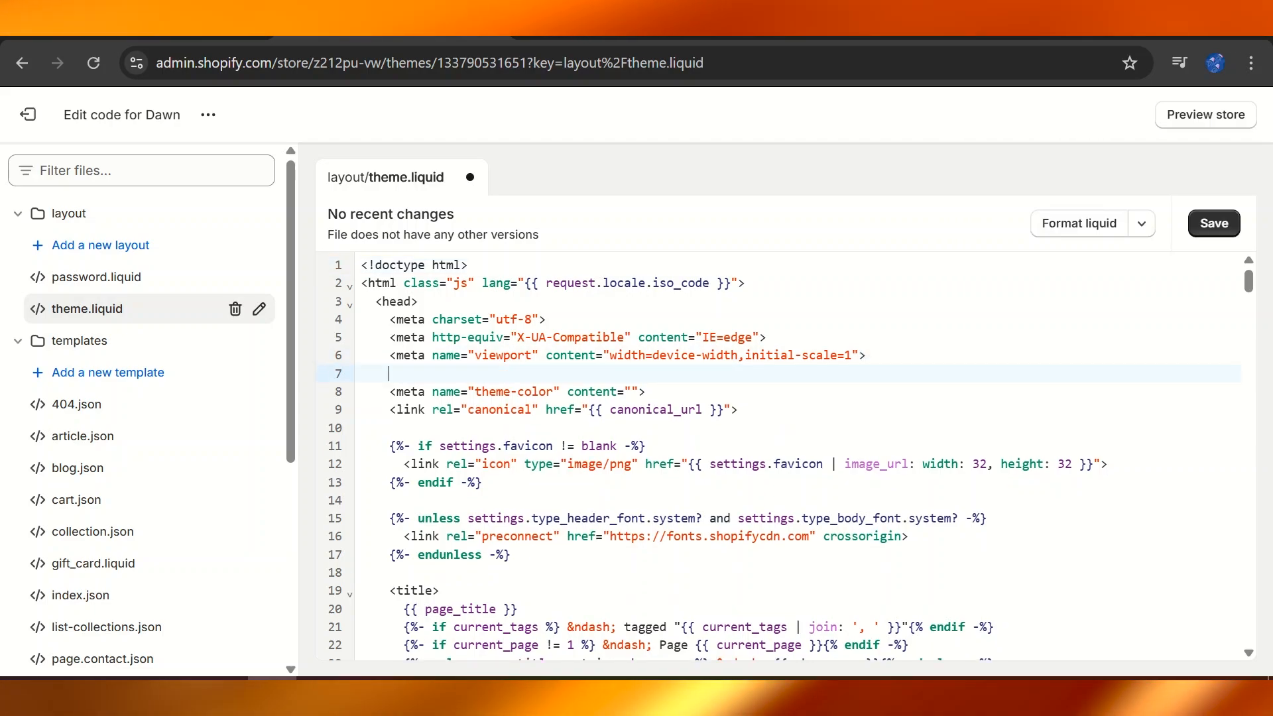
pyautogui.write('<meta name="facebook-domain-verification" content="1doghdwsjyb2nzgfok84c6o9f7xiy4" />')
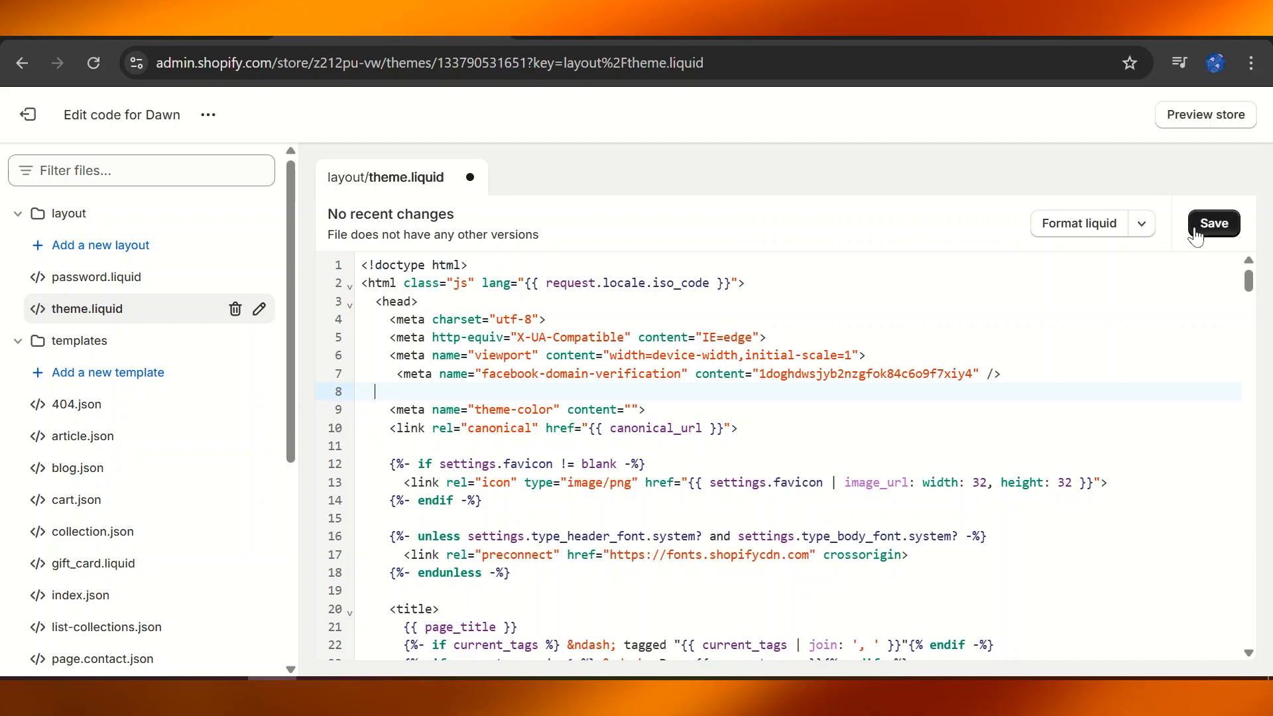
pyautogui.click(1213, 222)
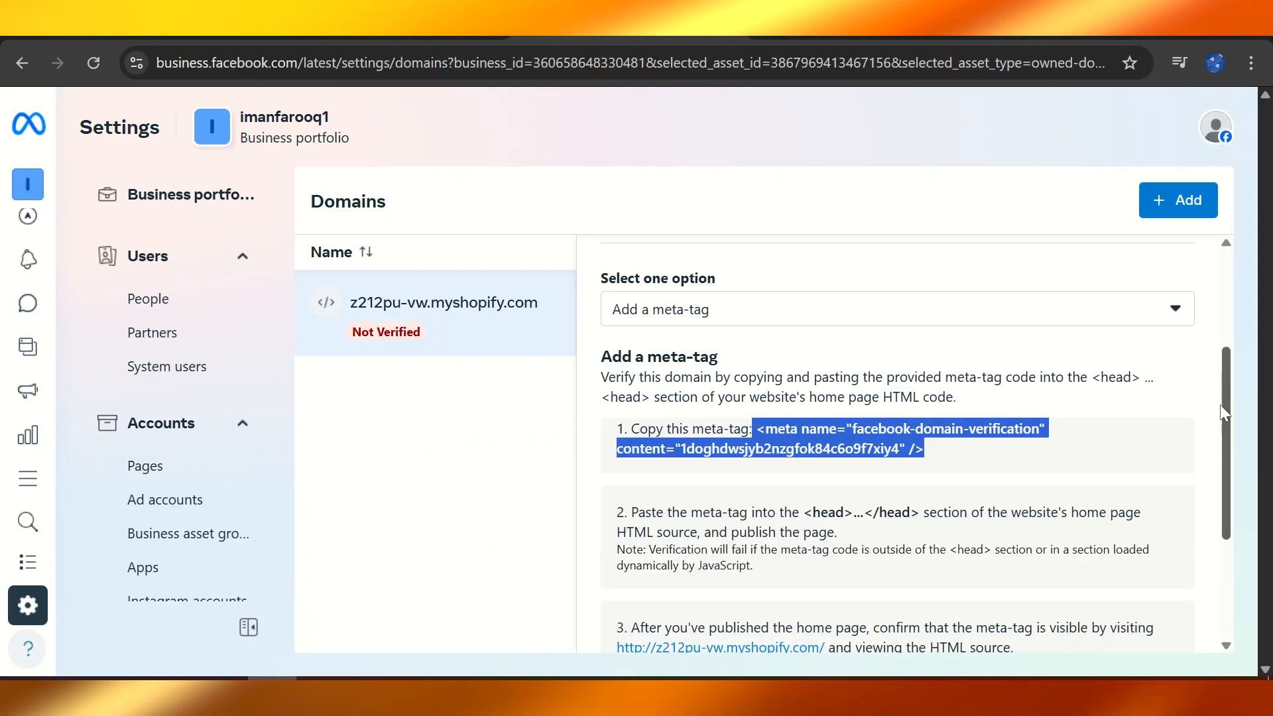
# Run Verify domain, which fails with 'Error performing query'.
pyautogui.scroll(-3)
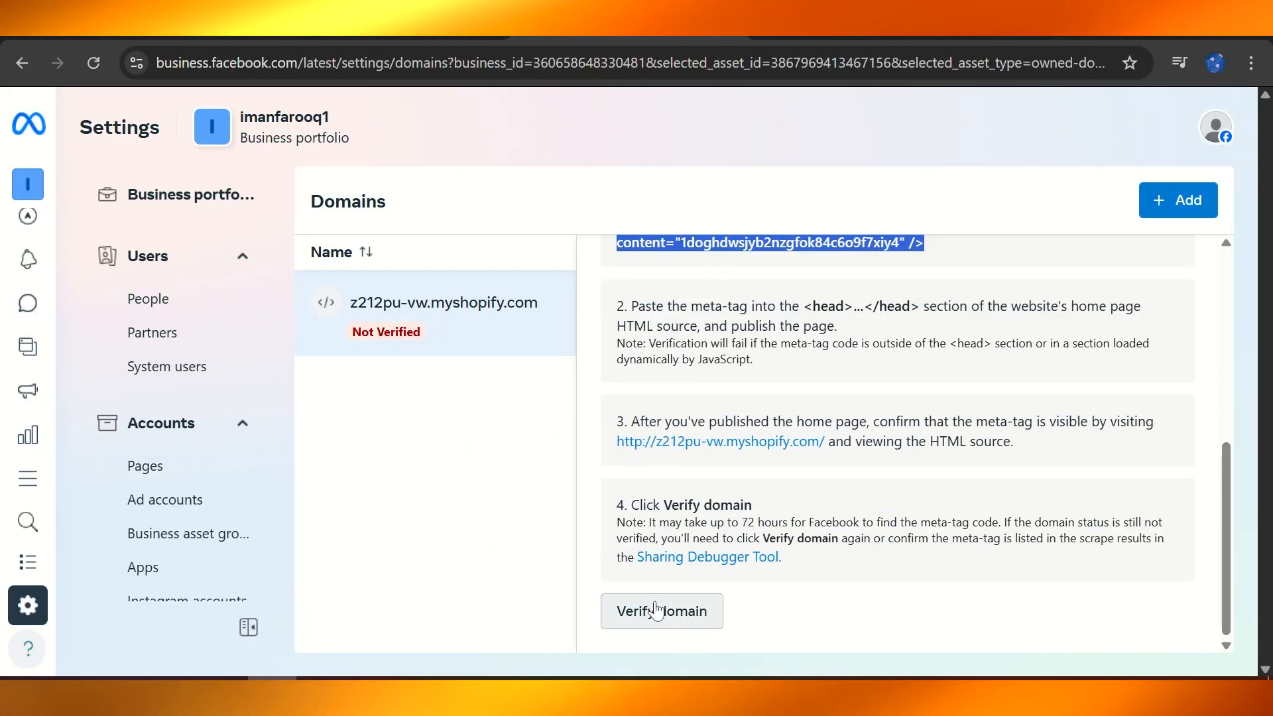
pyautogui.click(660, 610)
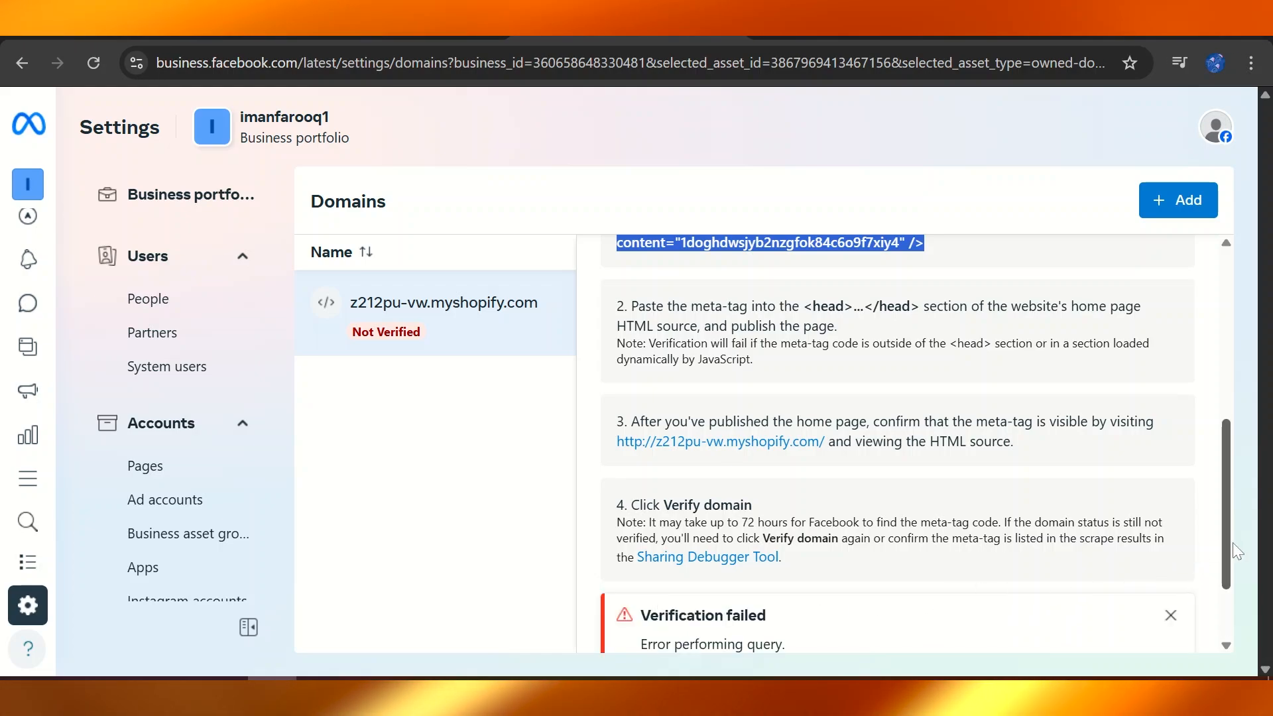
pyautogui.scroll(-3)
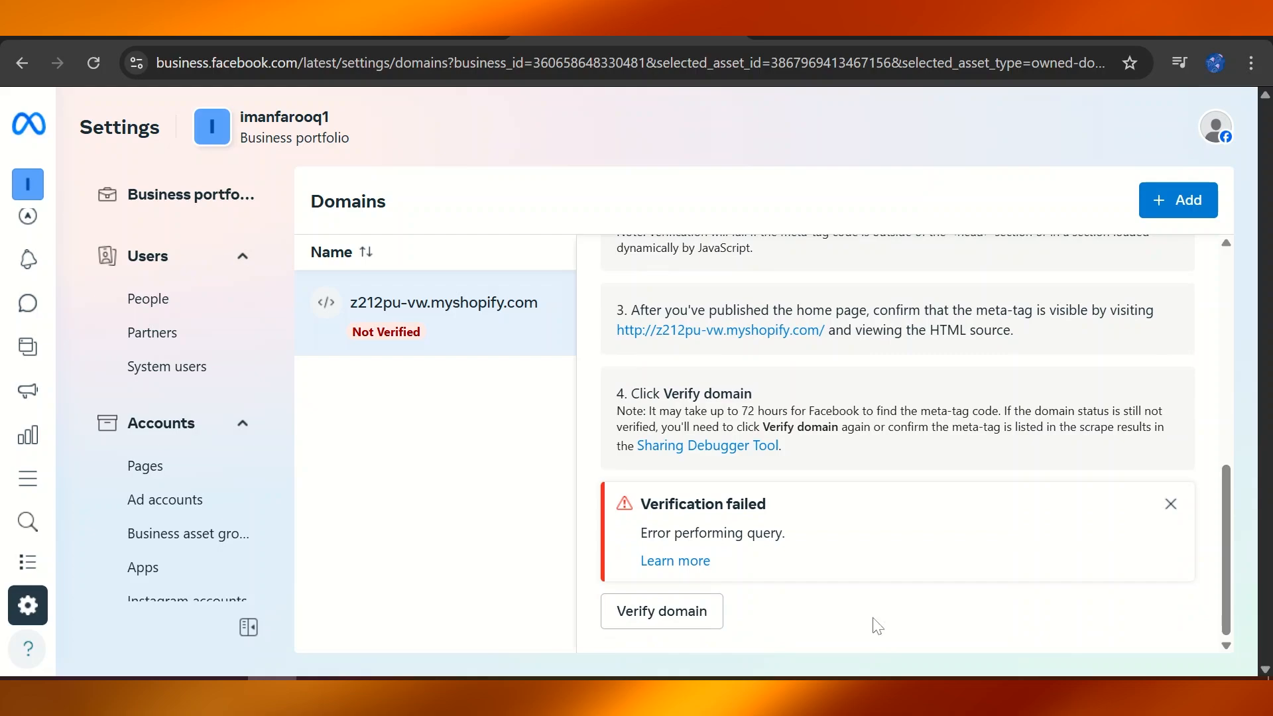